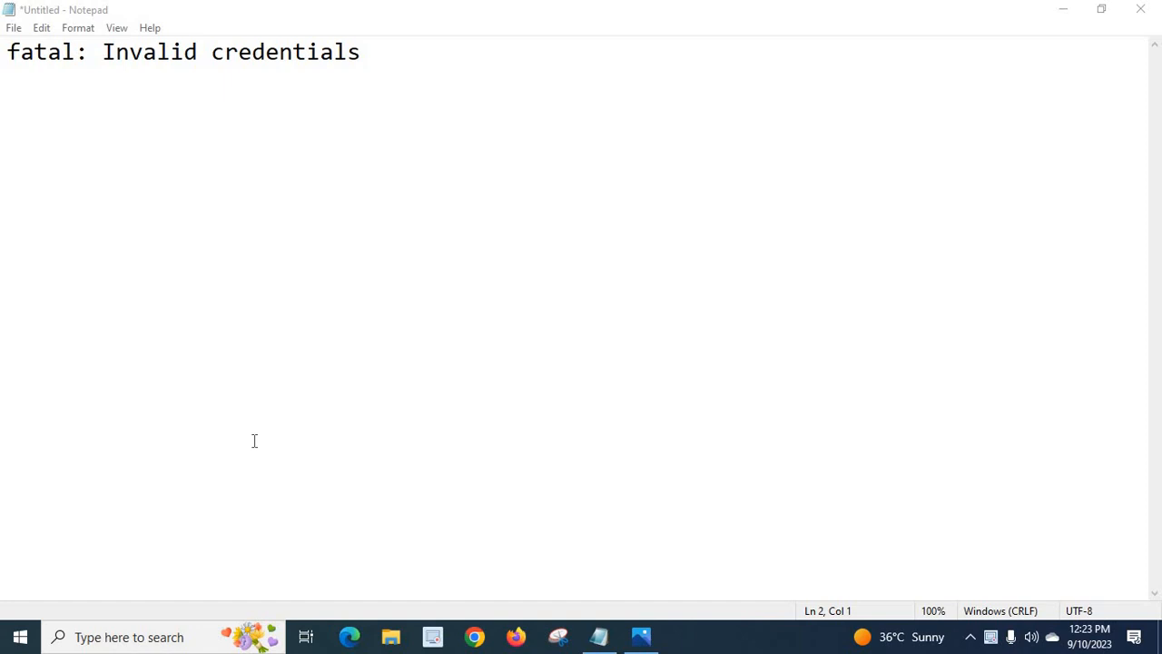
pyautogui.moveTo(235, 423)
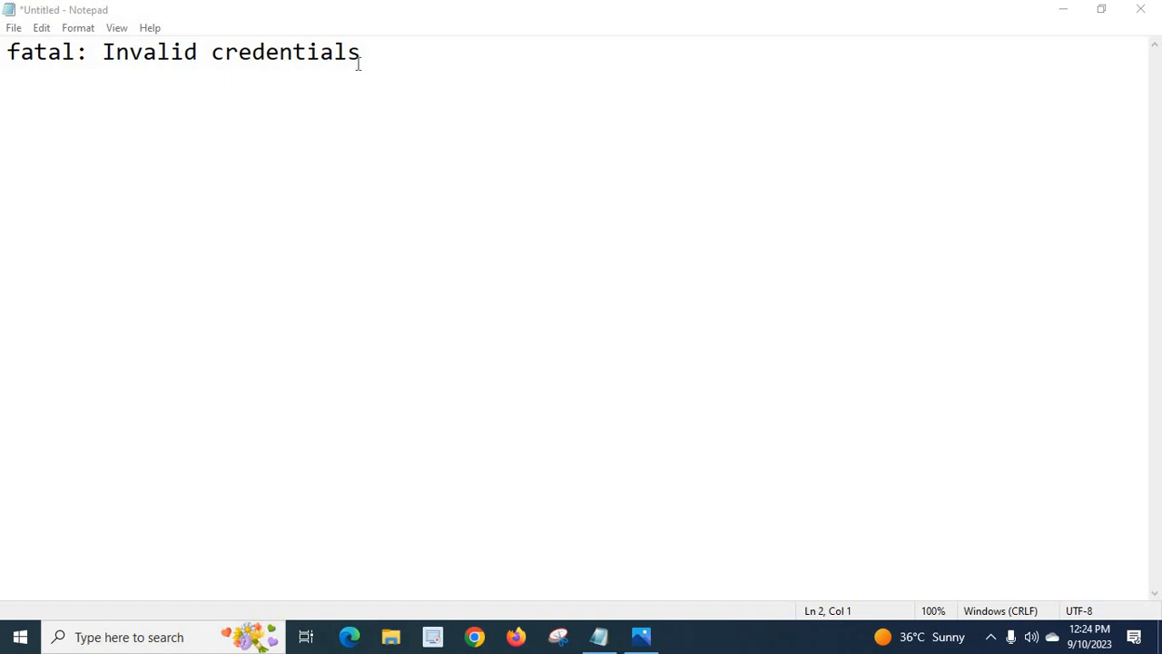
pyautogui.moveTo(632, 385)
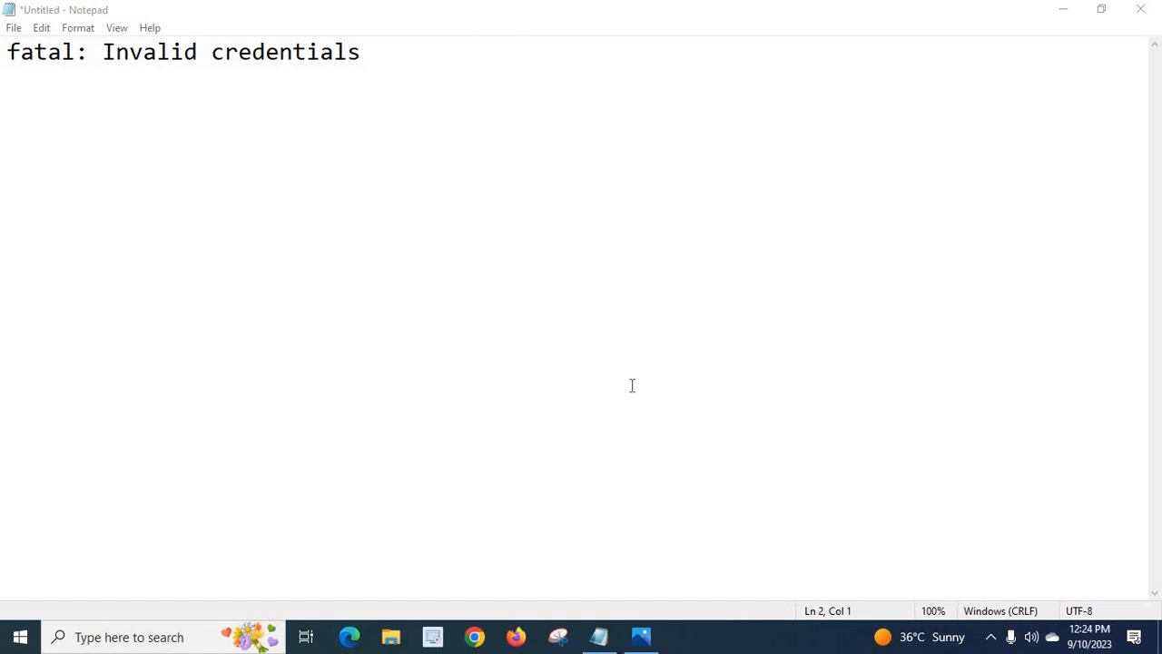
# Step: Show the Bitbucket Personal settings screenshot, then advance to the App passwords screenshot
pyautogui.click(640, 637)
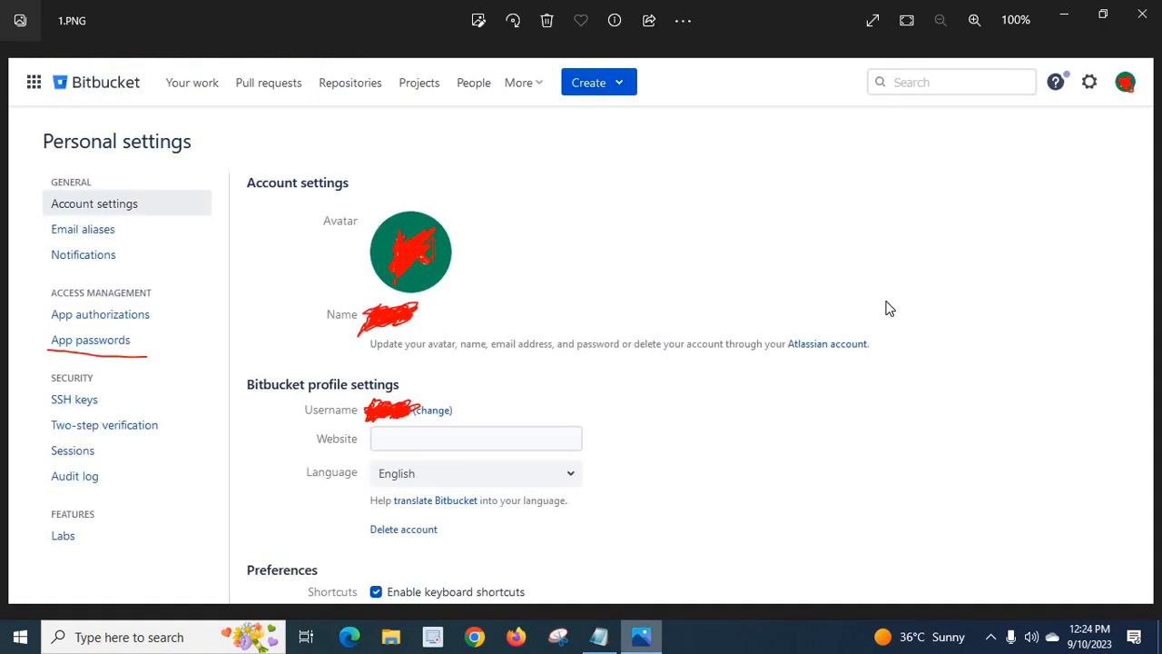
pyautogui.moveTo(582, 249)
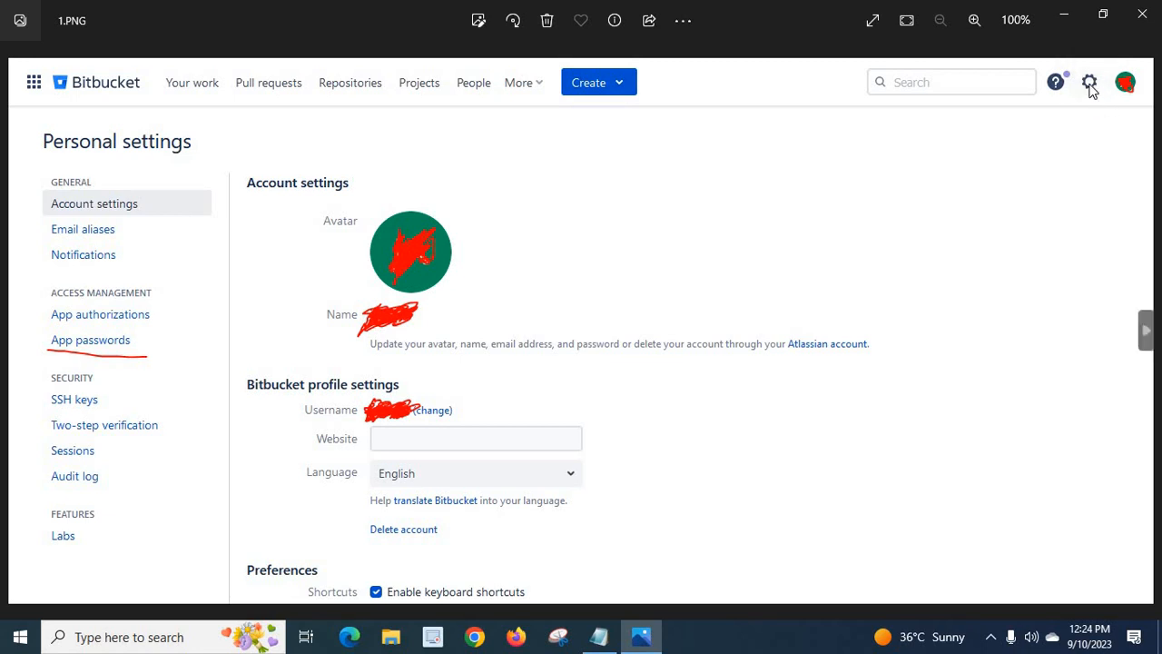
pyautogui.moveTo(1090, 83)
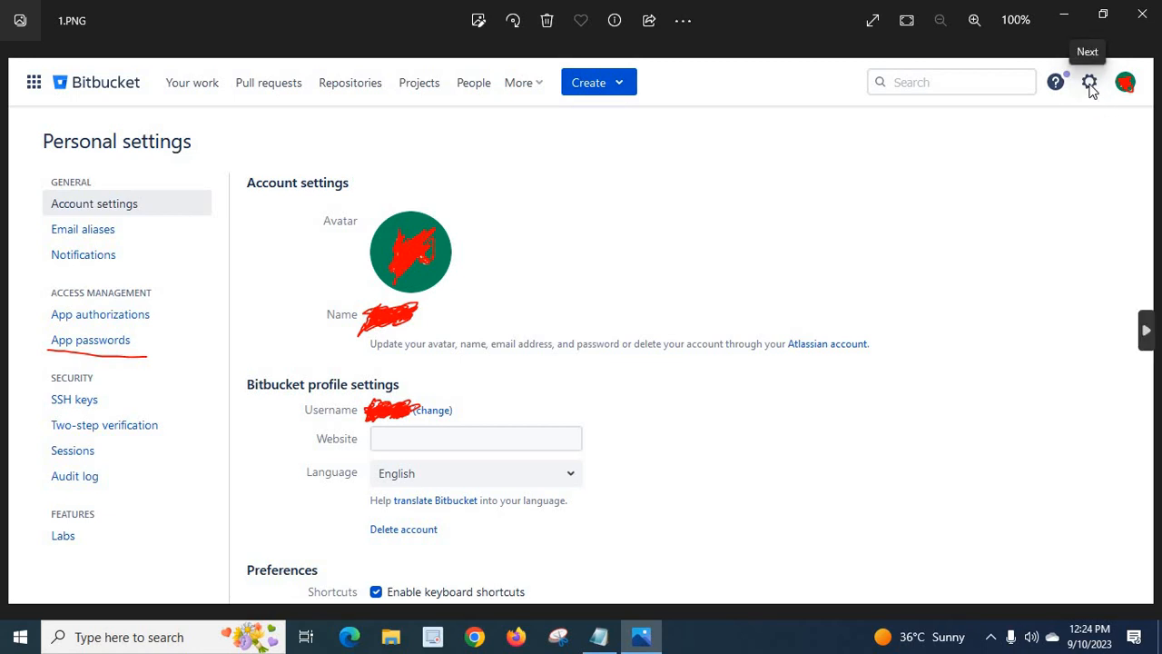
pyautogui.moveTo(1106, 162)
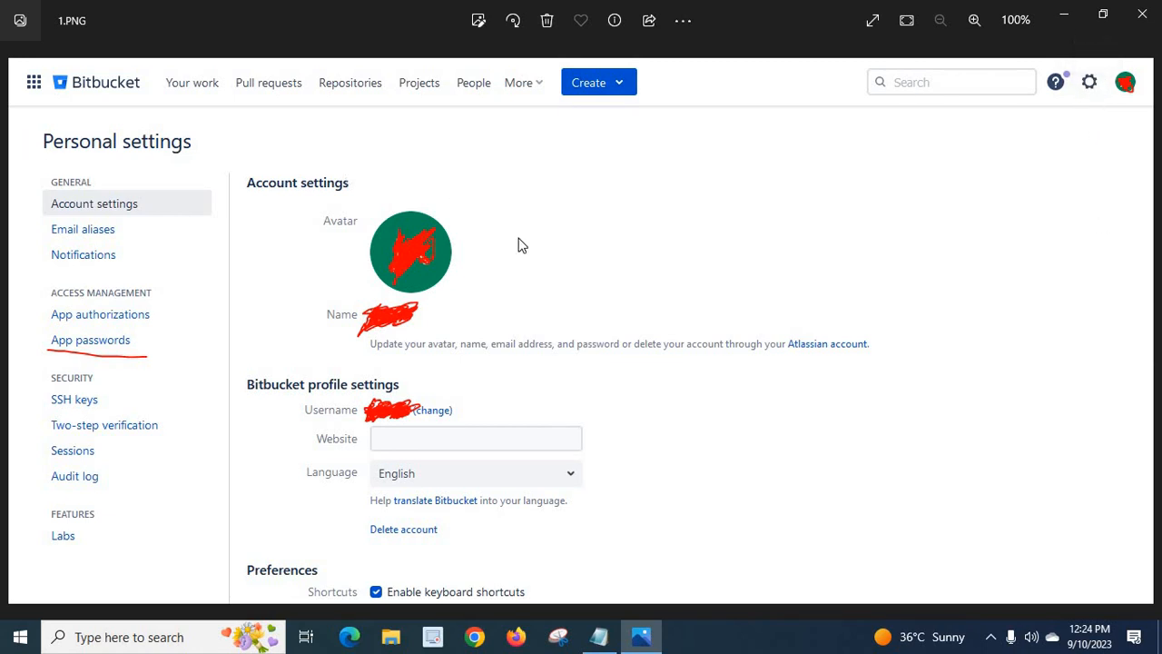
pyautogui.moveTo(94, 204)
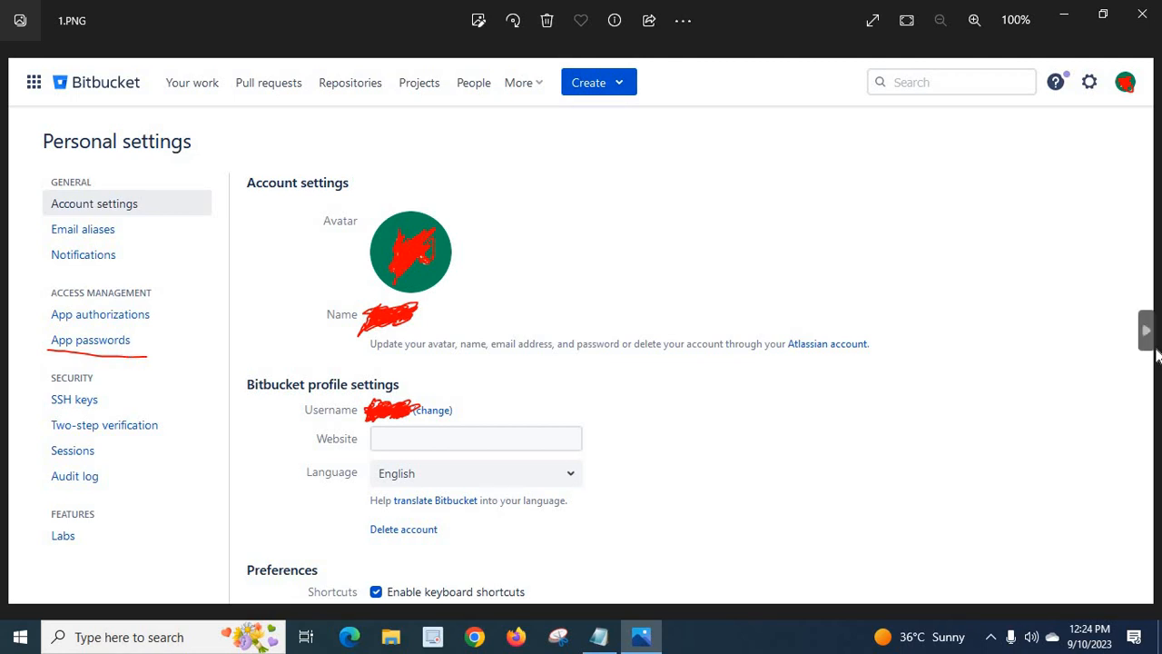
pyautogui.click(90, 340)
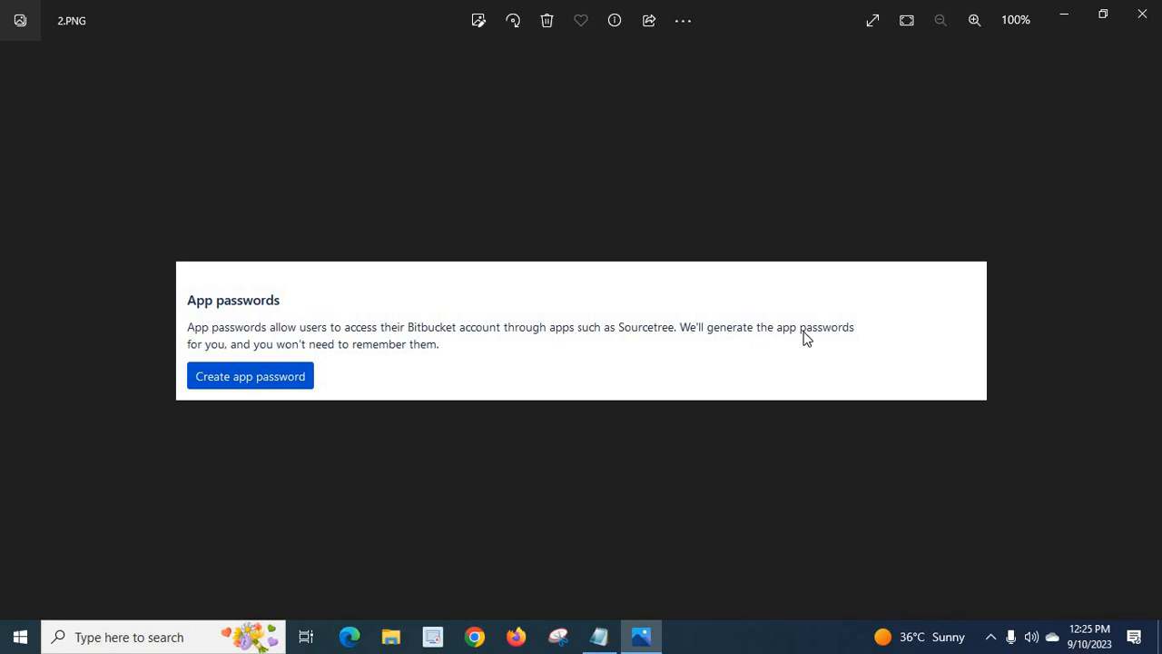
pyautogui.moveTo(257, 352)
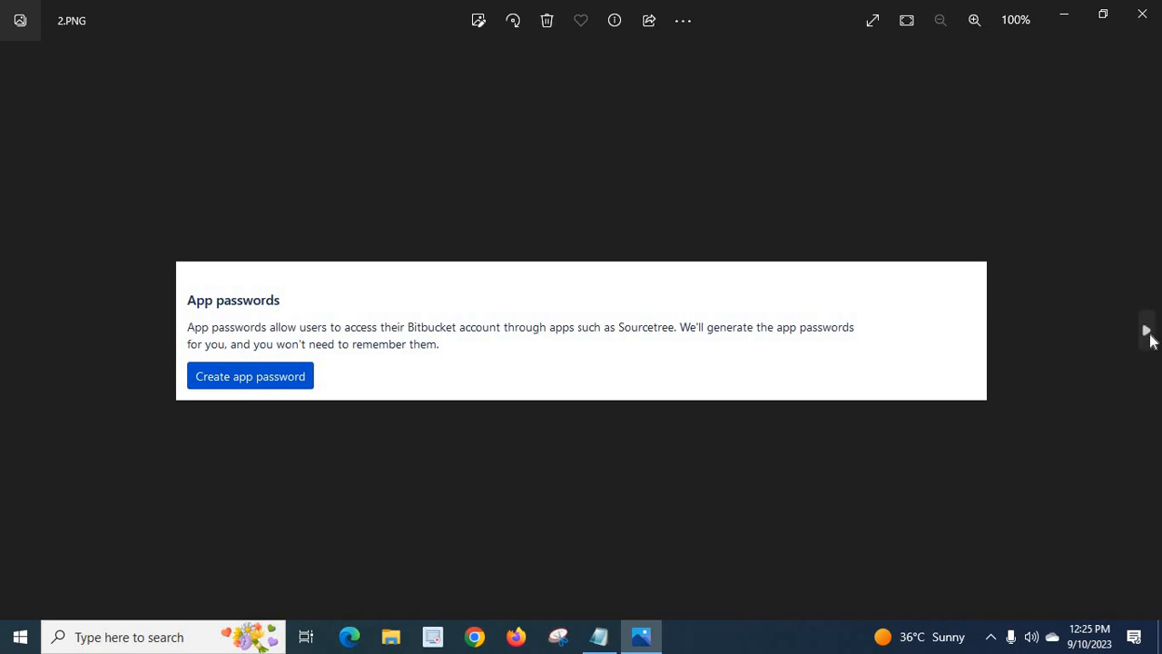
# Step: Advance to the Add app password form screenshot (3.PNG)
pyautogui.click(249, 376)
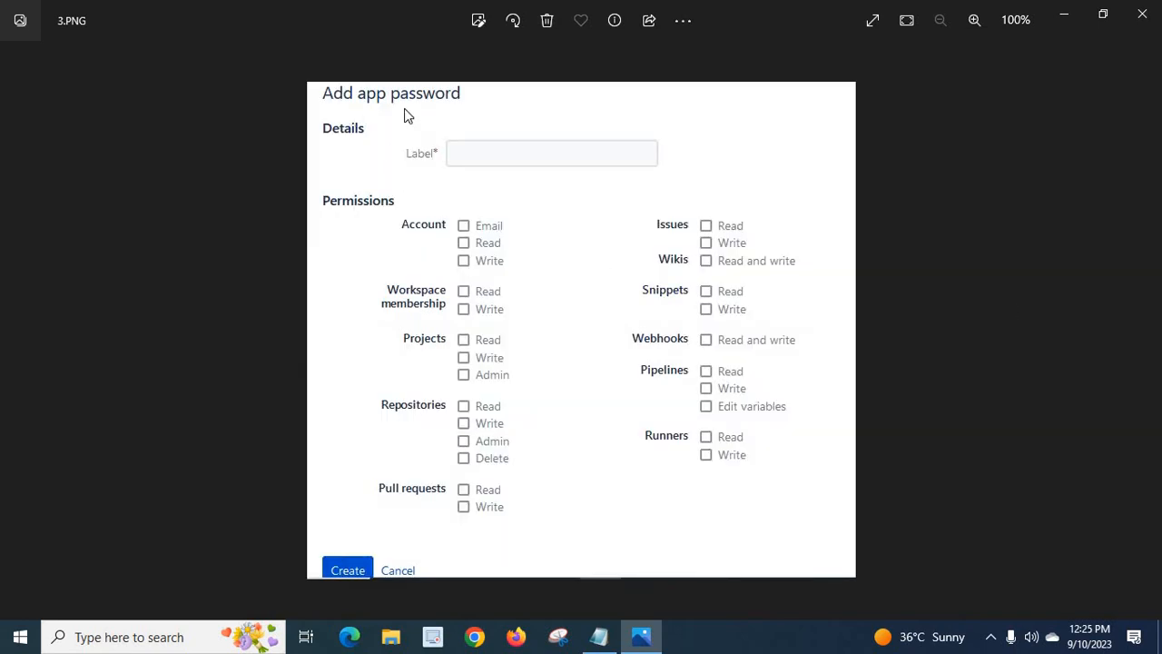
pyautogui.moveTo(483, 159)
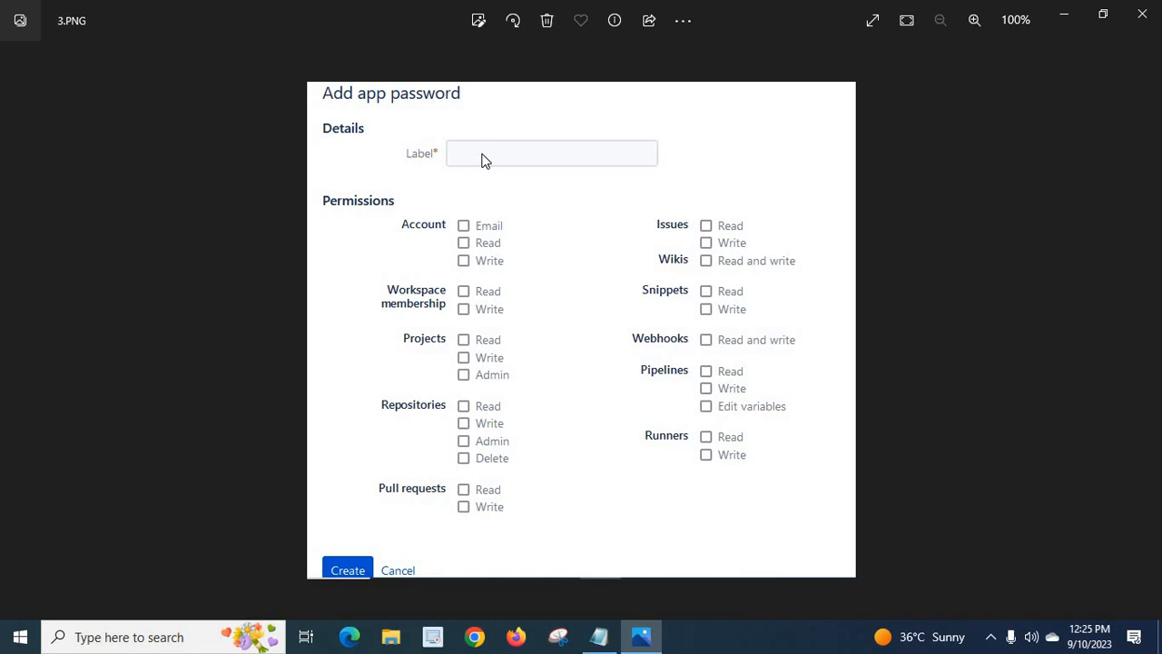
pyautogui.moveTo(369, 216)
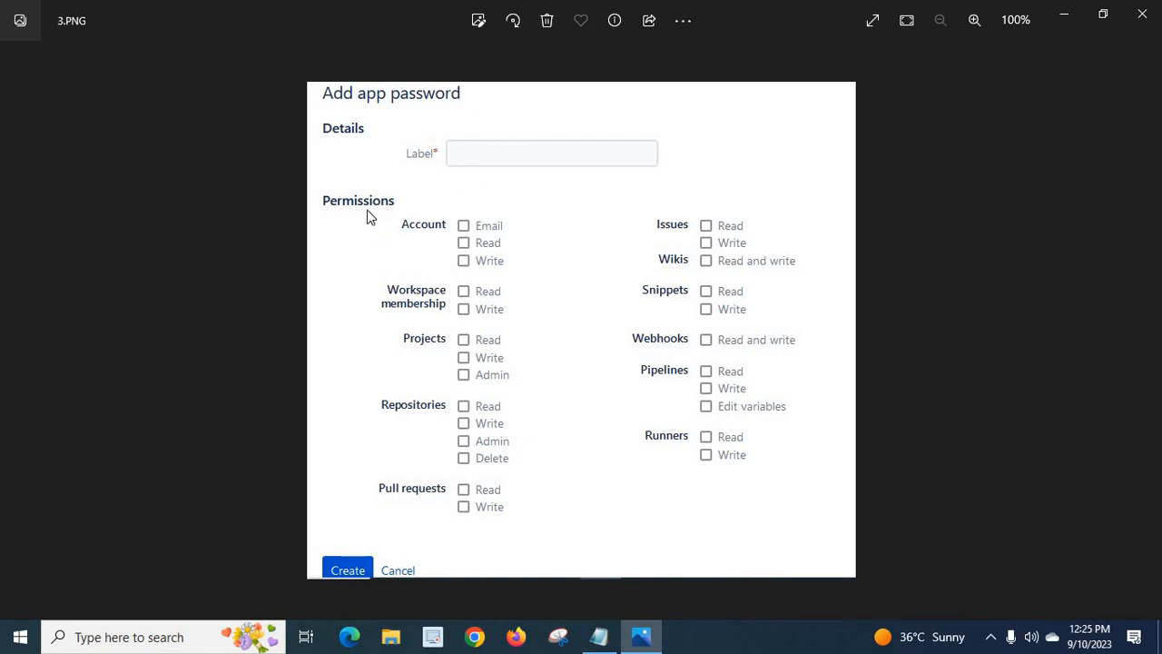
pyautogui.moveTo(654, 356)
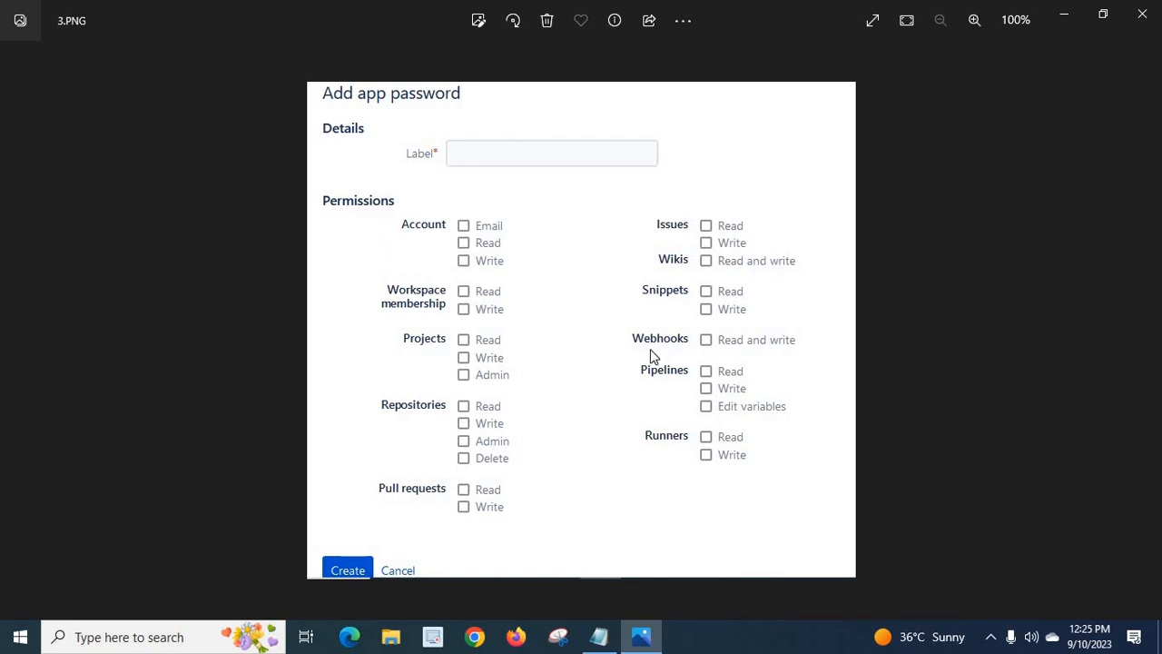
pyautogui.moveTo(599, 376)
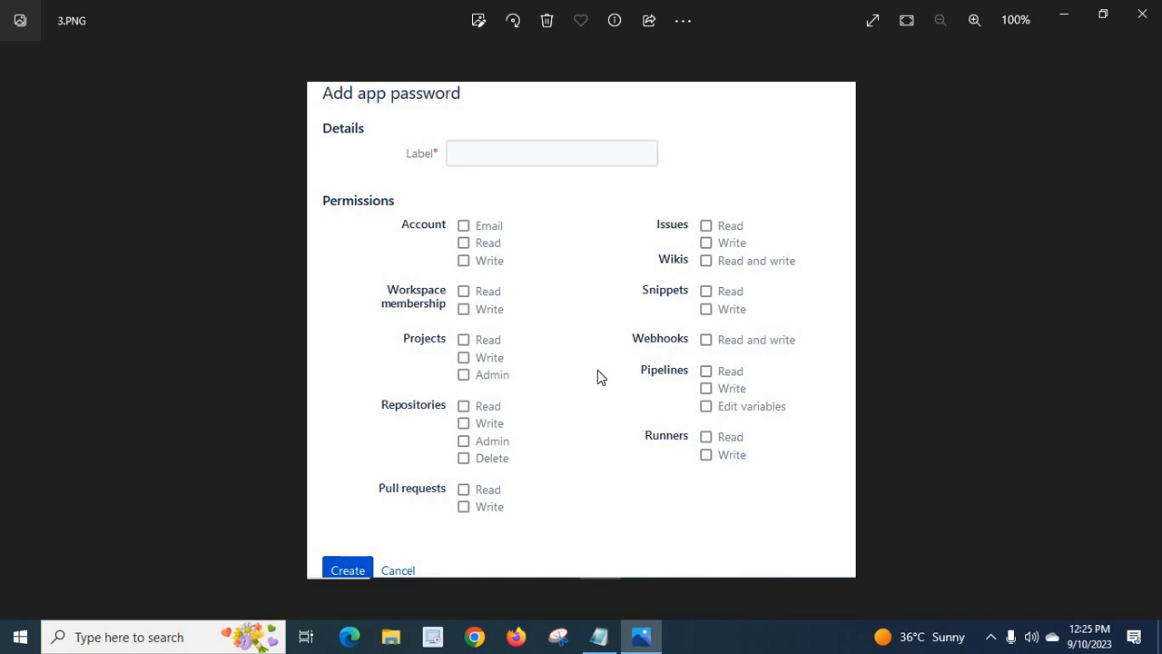
pyautogui.moveTo(1148, 363)
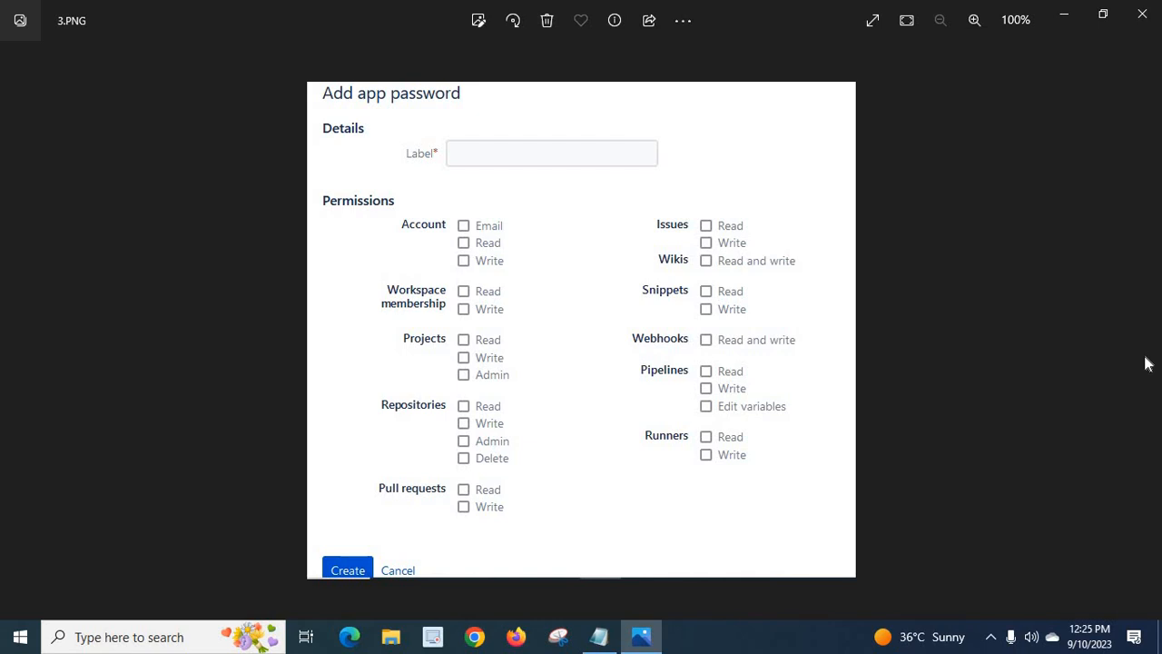
pyautogui.moveTo(992, 388)
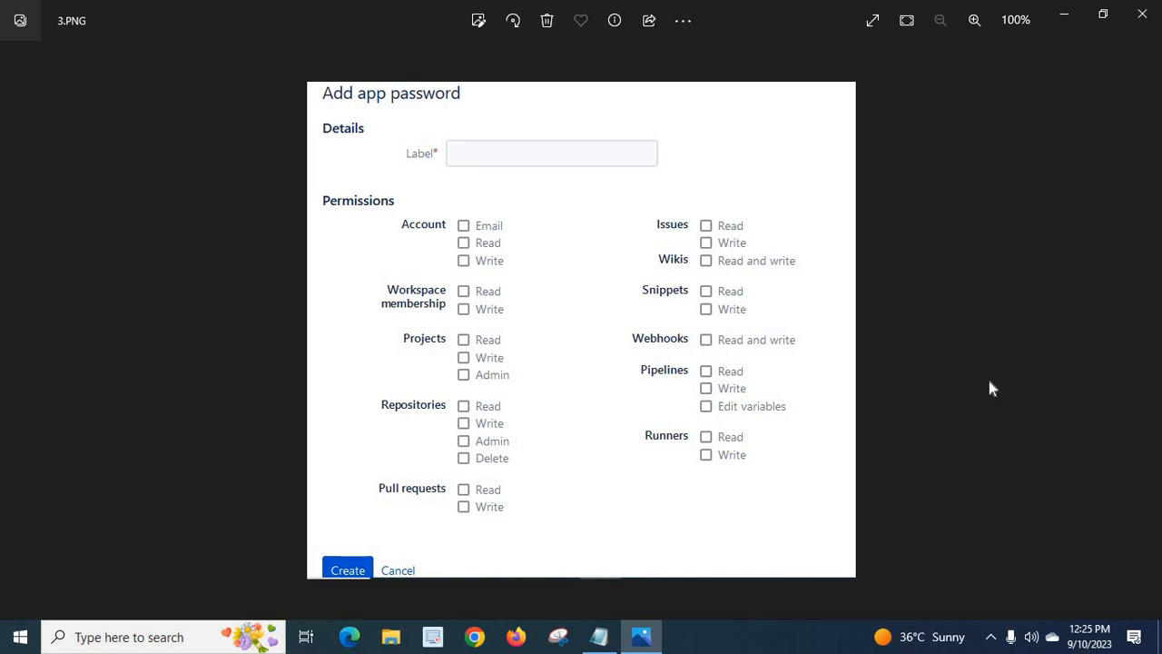
pyautogui.moveTo(420, 420)
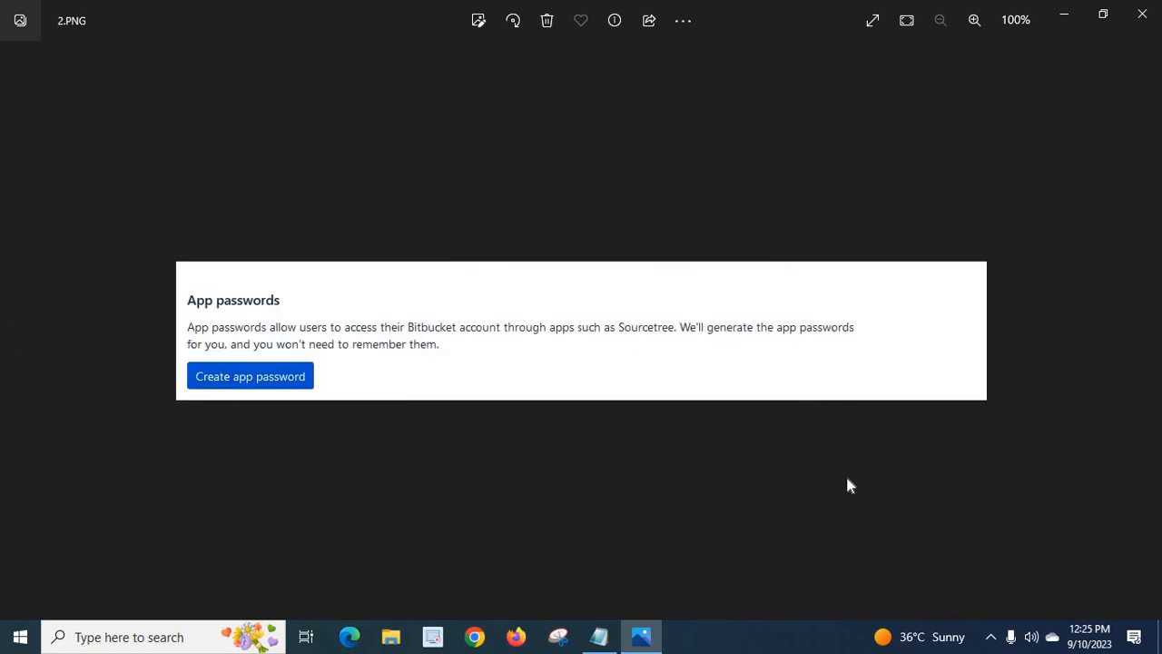
pyautogui.moveTo(581, 470)
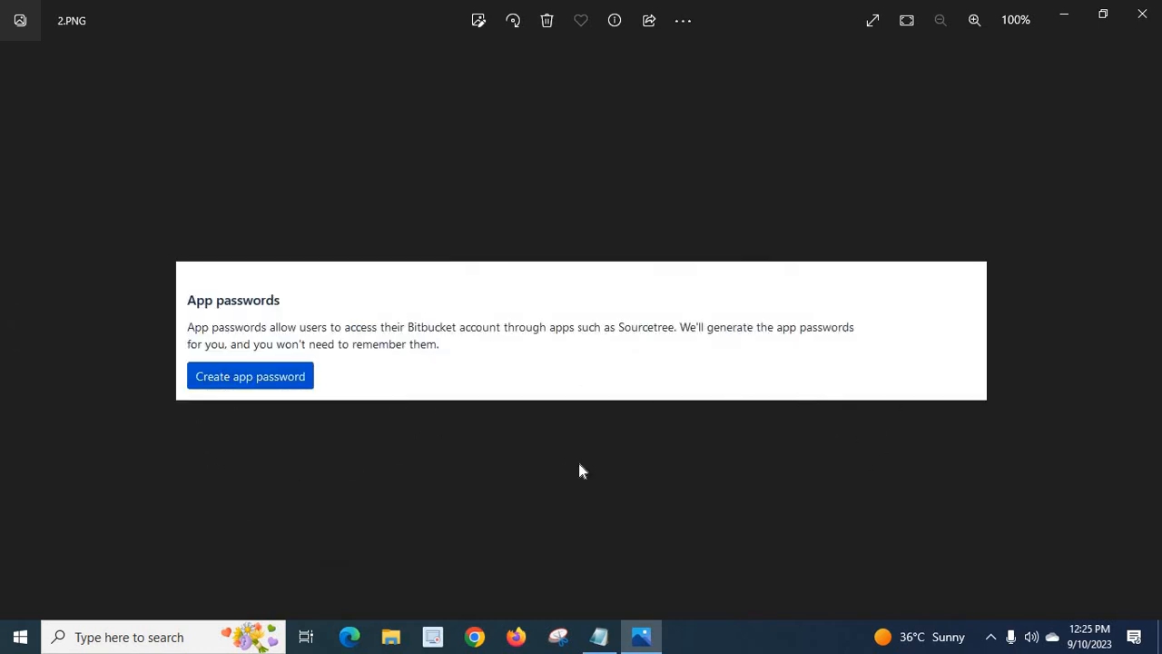
pyautogui.moveTo(581, 422)
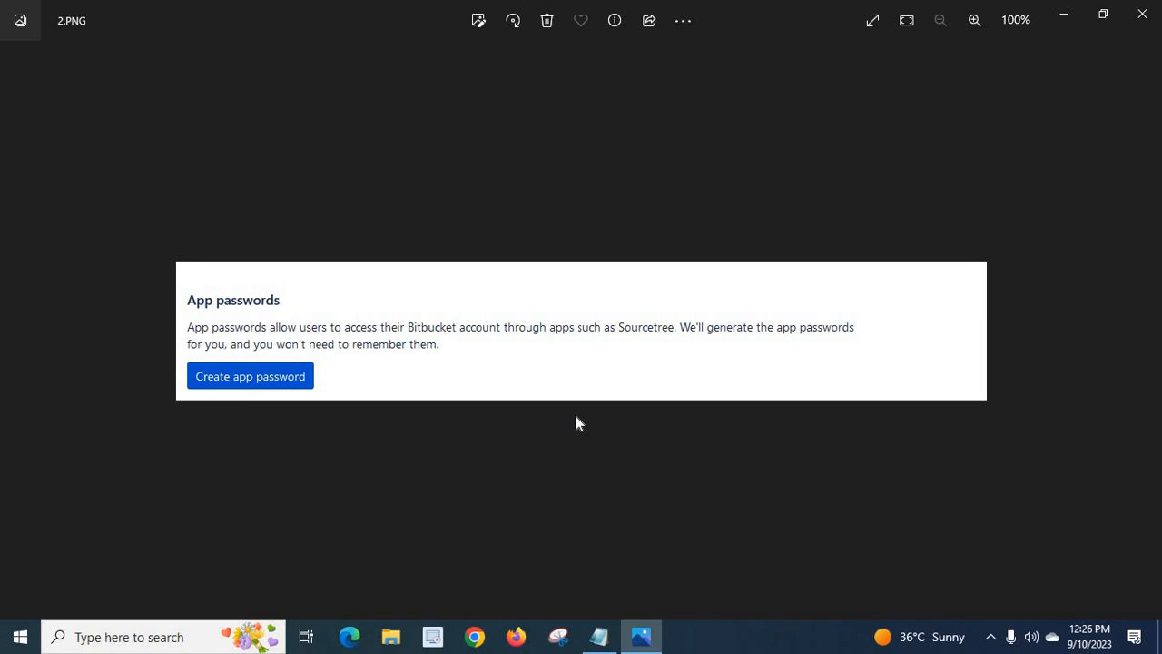
pyautogui.moveTo(14, 336)
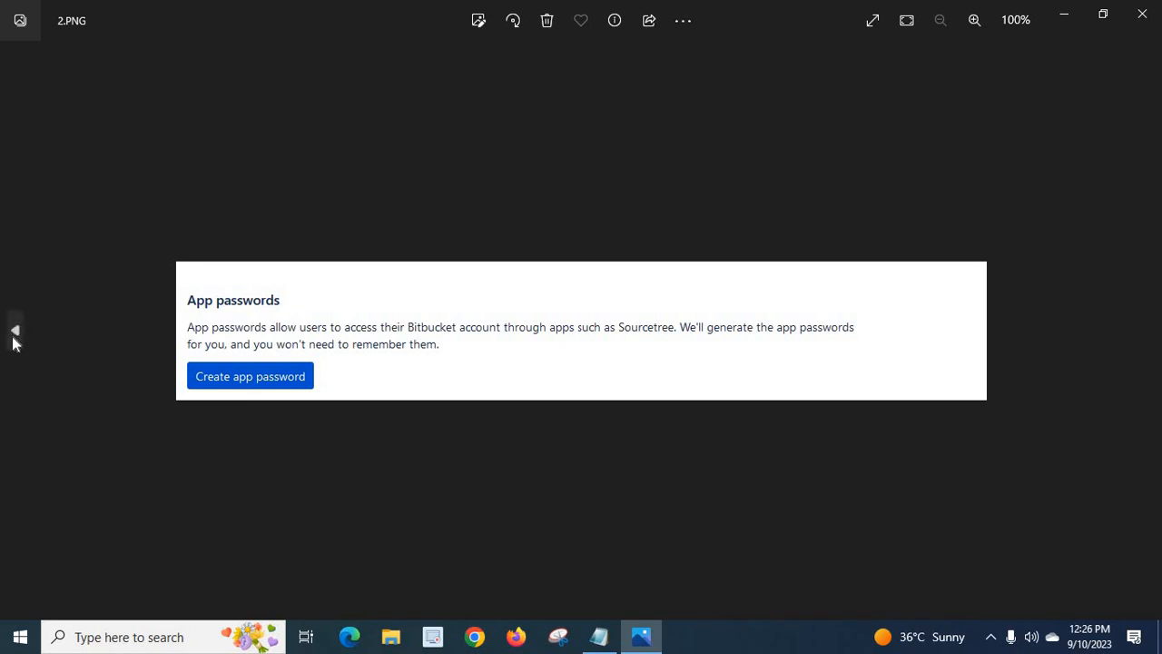
# Step: Step back from 2.PNG to the Personal settings screenshot, 1.PNG
pyautogui.click(14, 329)
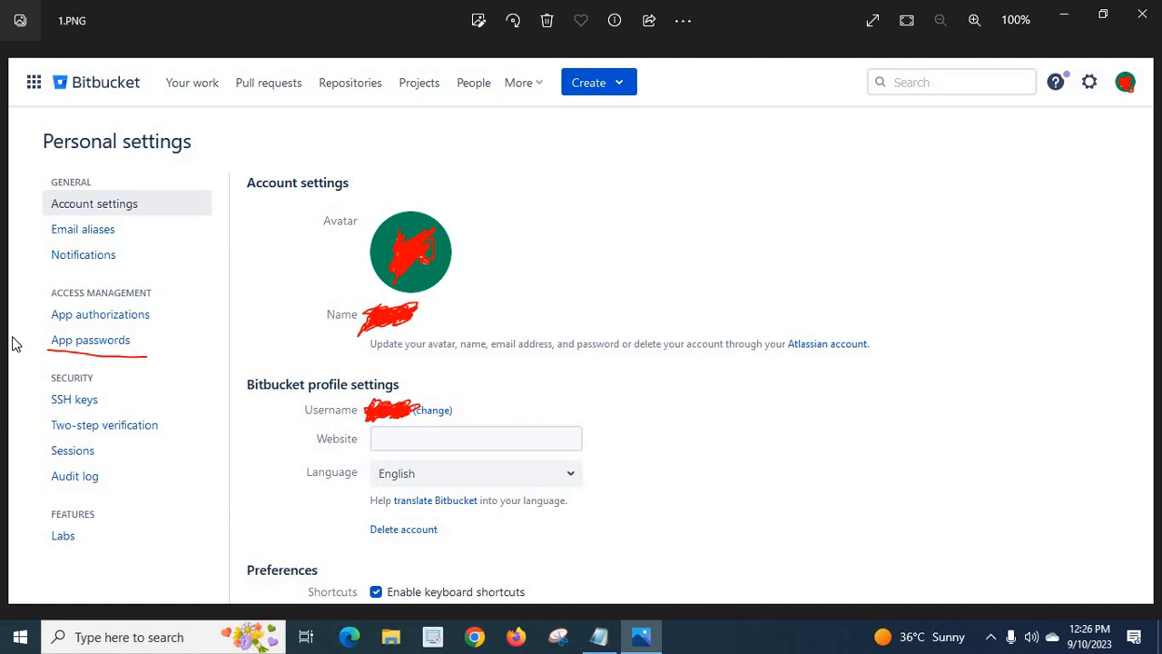